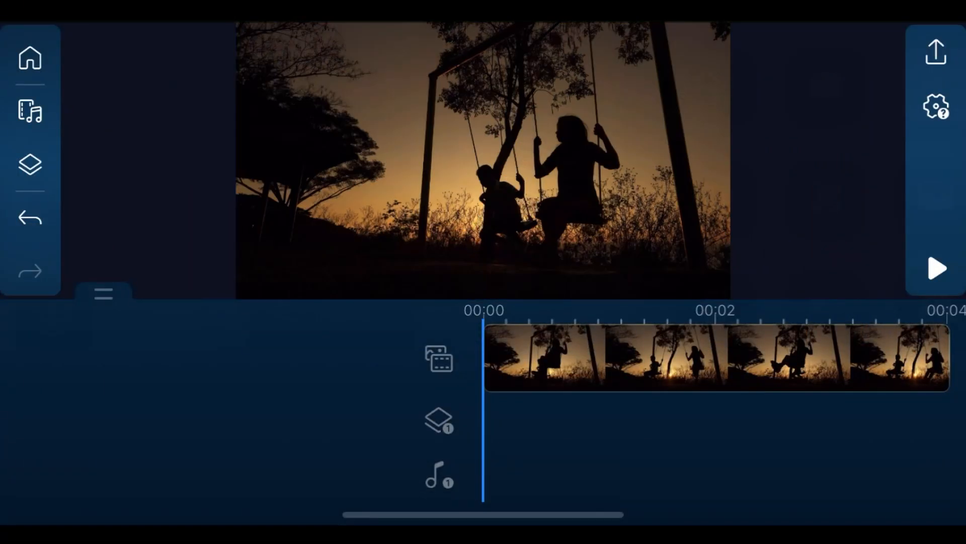
Add a default title reading 'Summer Memories' with a chosen font over the swing video.
{"action": "left_click", "coordinate": [29, 164]}
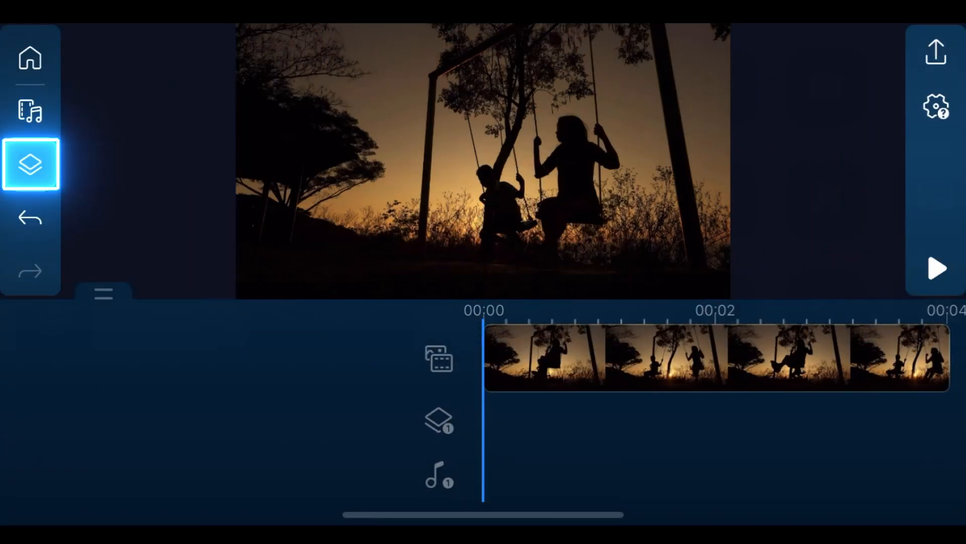
{"action": "left_click", "coordinate": [29, 165]}
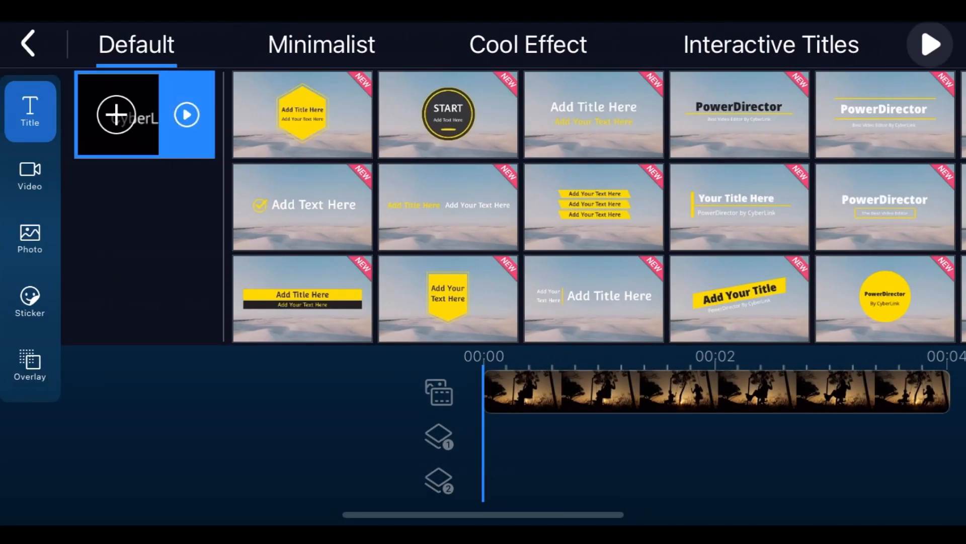
{"action": "left_click", "coordinate": [116, 114]}
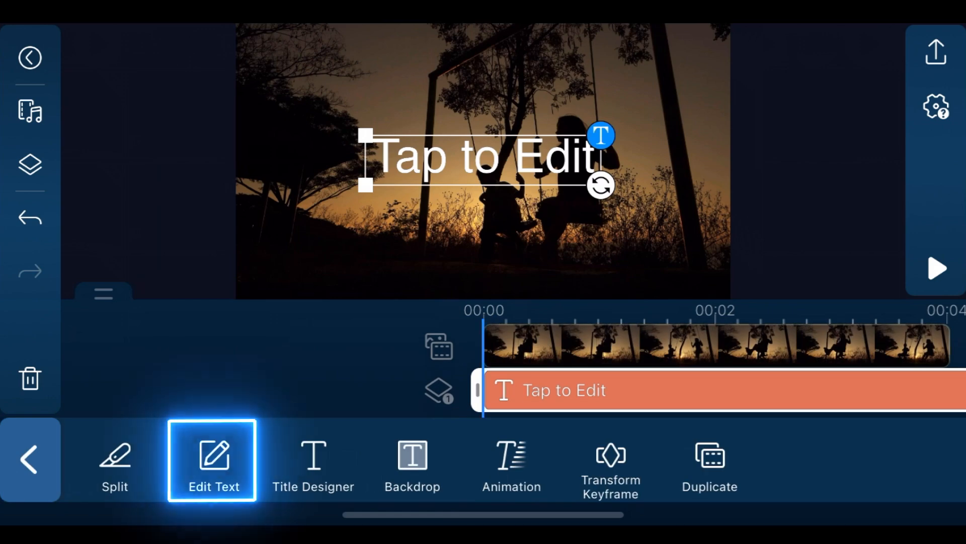
{"action": "left_click", "coordinate": [213, 461]}
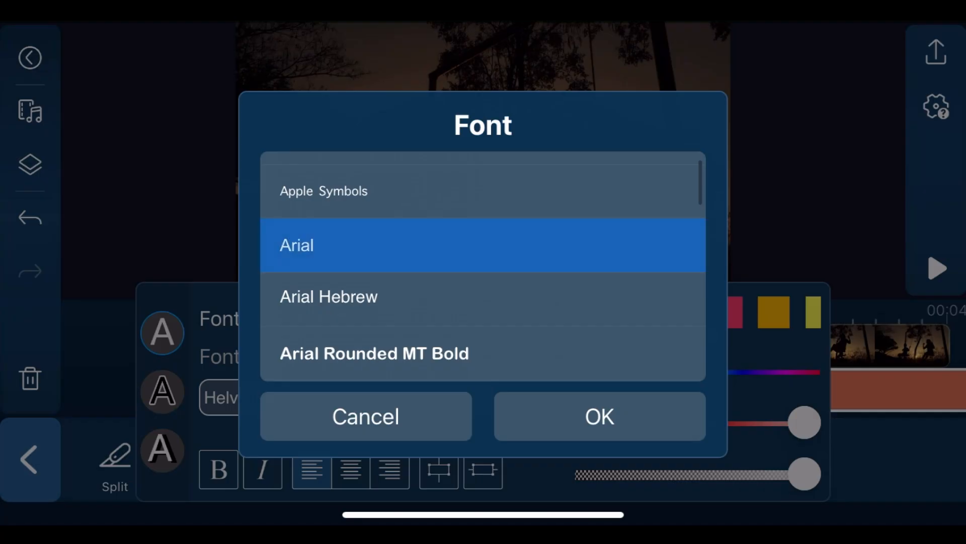
{"action": "left_click", "coordinate": [599, 416]}
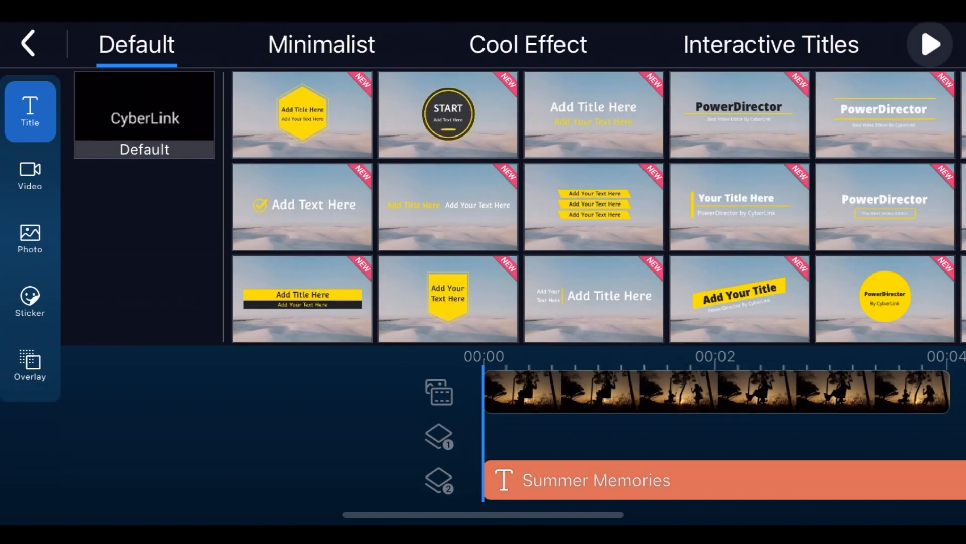
Add the grey colour board from the Color Board library as a layer.
{"action": "left_click", "coordinate": [29, 236]}
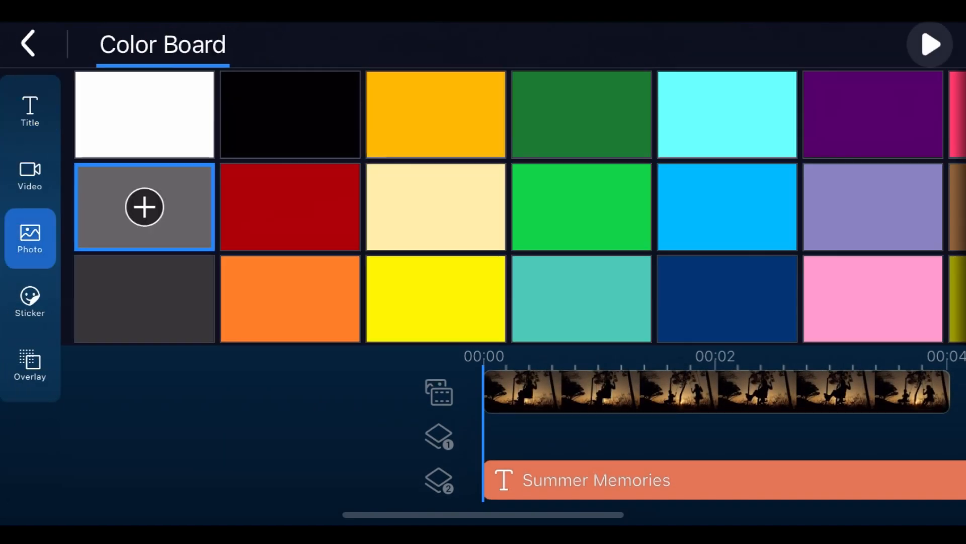
{"action": "left_click", "coordinate": [145, 207]}
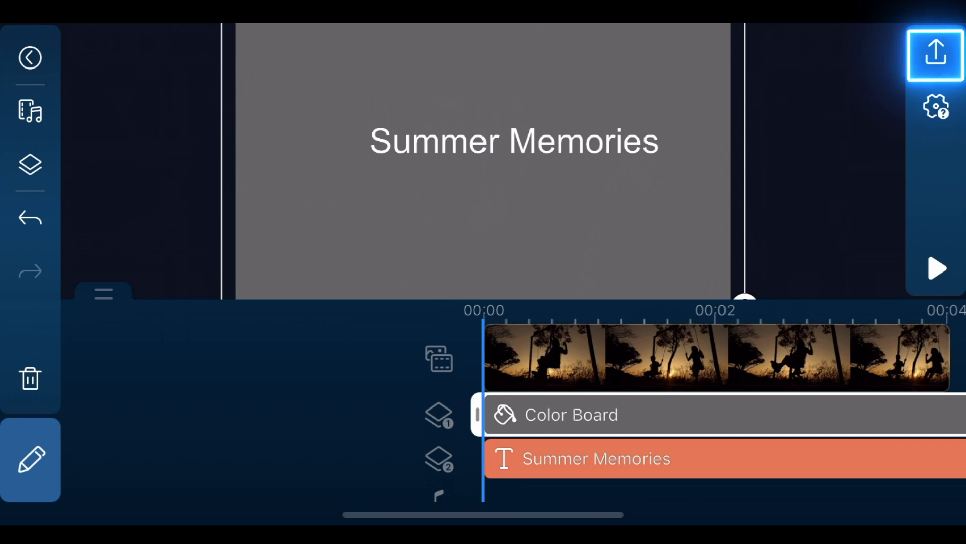
Export the grey Summer Memories title card as a video.
{"action": "left_click", "coordinate": [938, 54]}
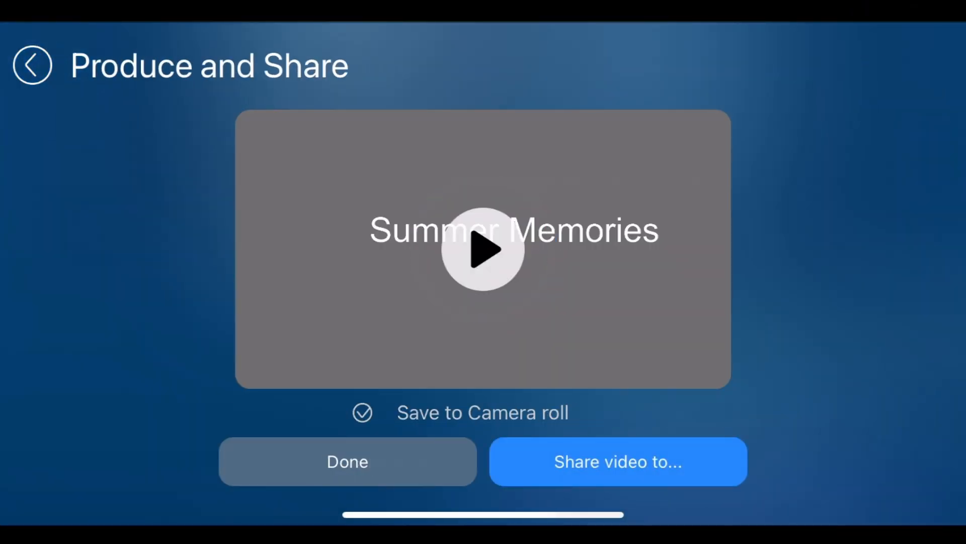
{"action": "left_click", "coordinate": [31, 67]}
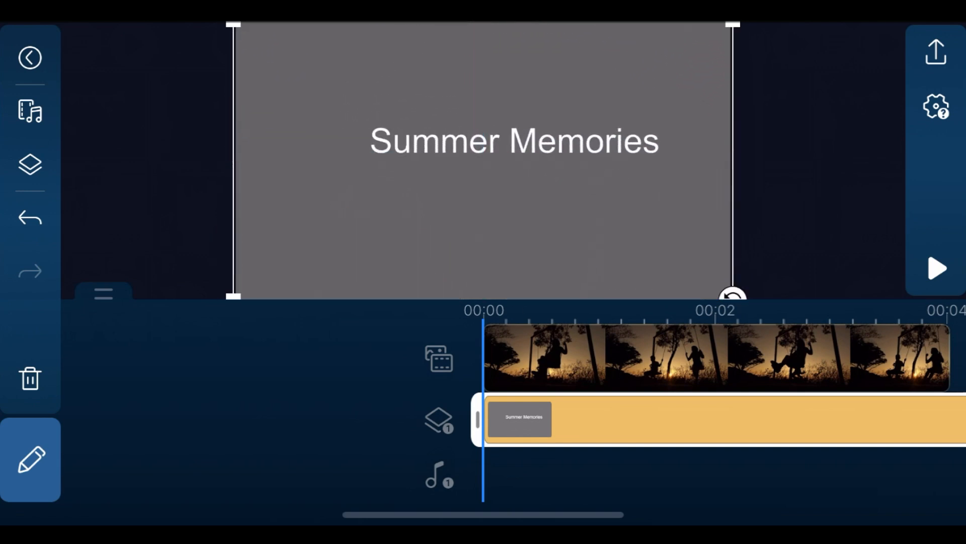
Blend the Summer Memories overlay into the swing video, adjust its brightness, and duplicate it.
{"action": "left_click", "coordinate": [28, 460]}
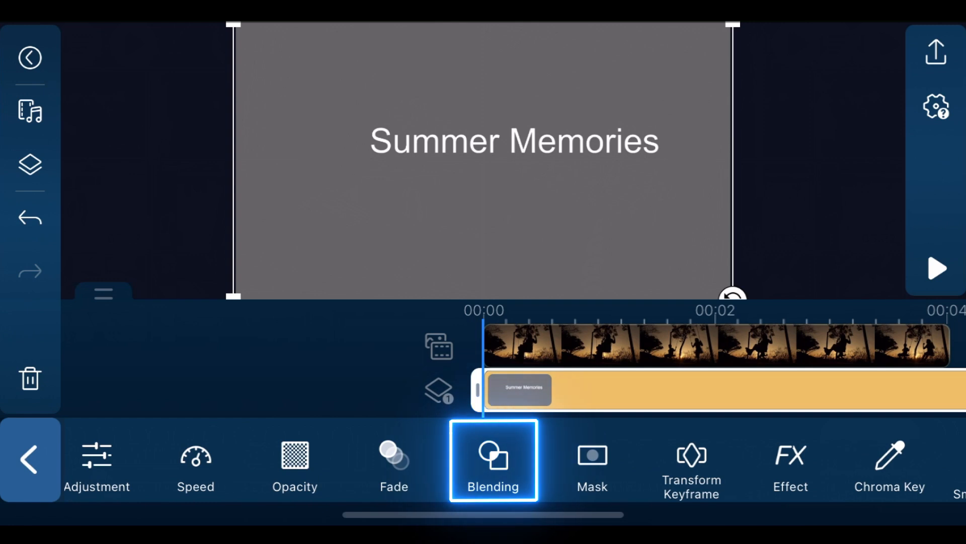
{"action": "left_click", "coordinate": [490, 463]}
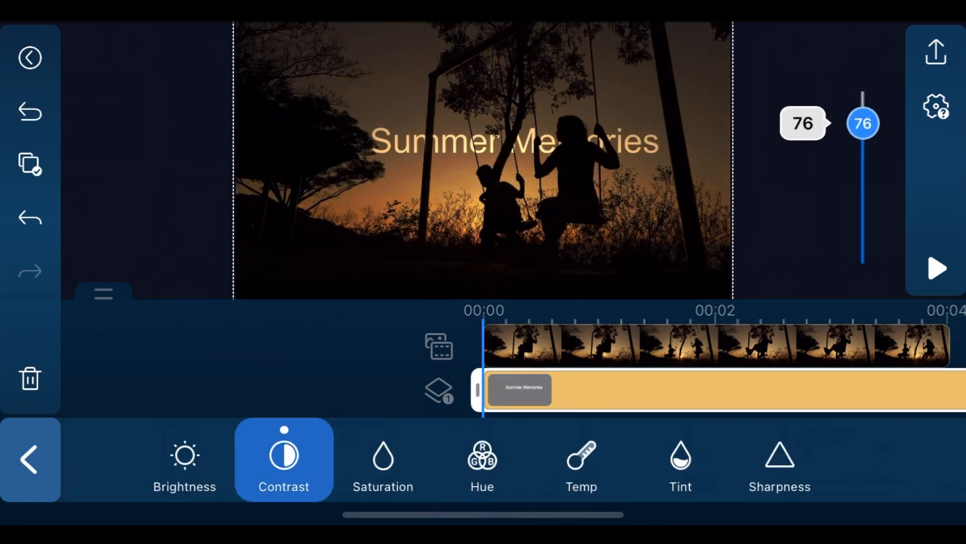
{"action": "left_click", "coordinate": [185, 459]}
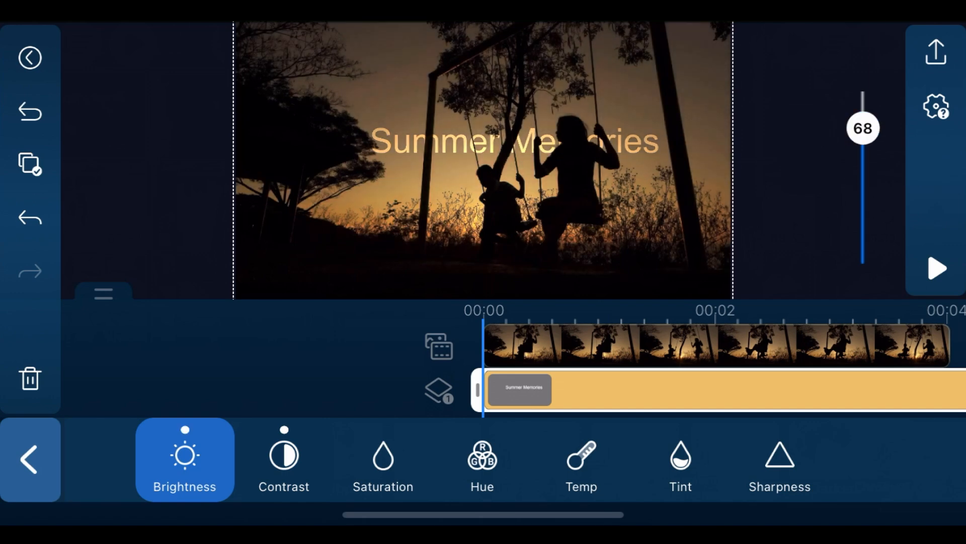
{"action": "left_click", "coordinate": [26, 470]}
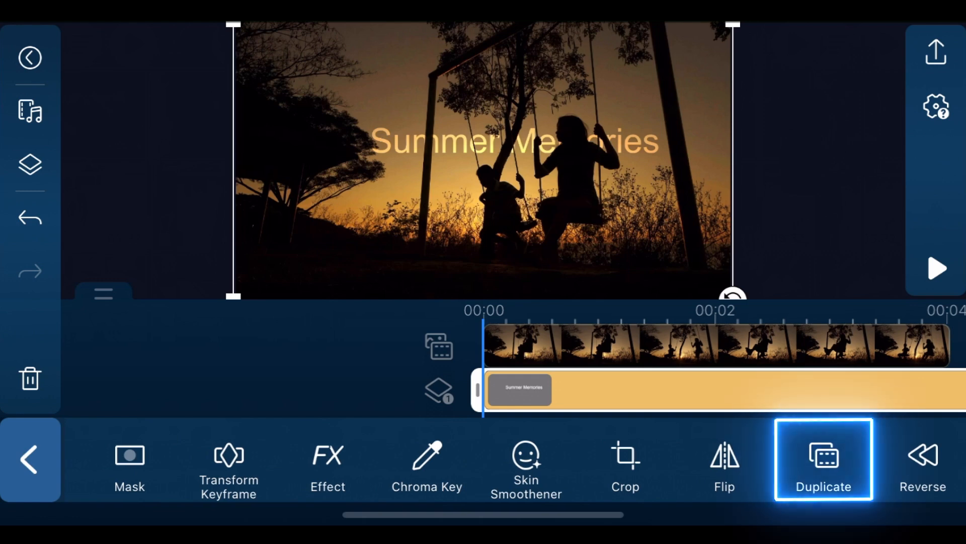
{"action": "left_click", "coordinate": [822, 461]}
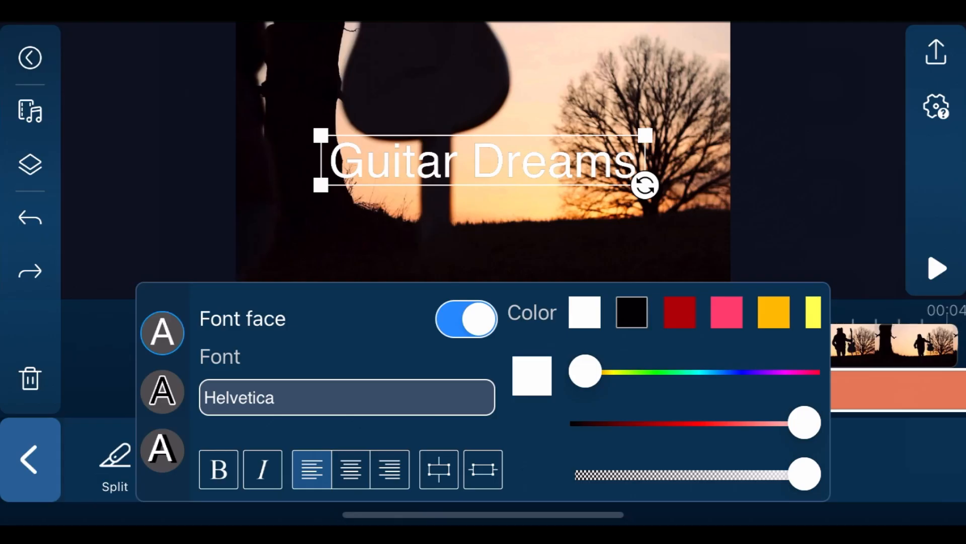
Turn the Guitar Dreams title maroon and add a white colour board layer.
{"action": "left_click_drag", "start_coordinate": [584, 371], "coordinate": [787, 372]}
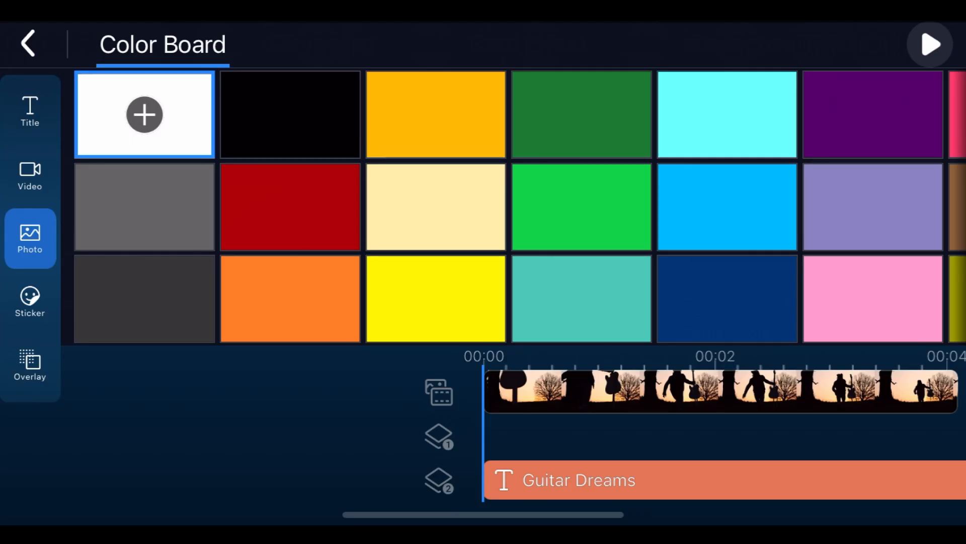
{"action": "left_click", "coordinate": [145, 114]}
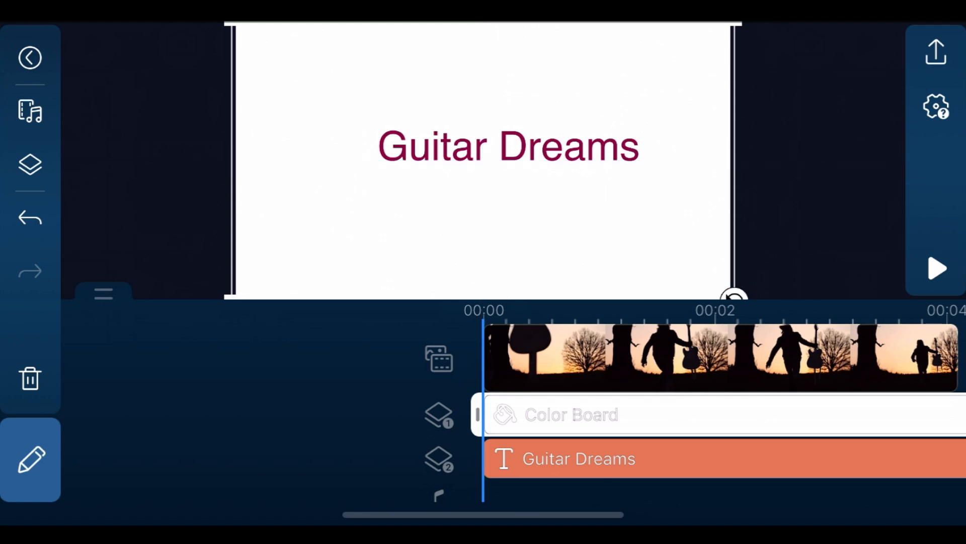
Produce the white Guitar Dreams card as a video saved to the gallery.
{"action": "left_click", "coordinate": [936, 52]}
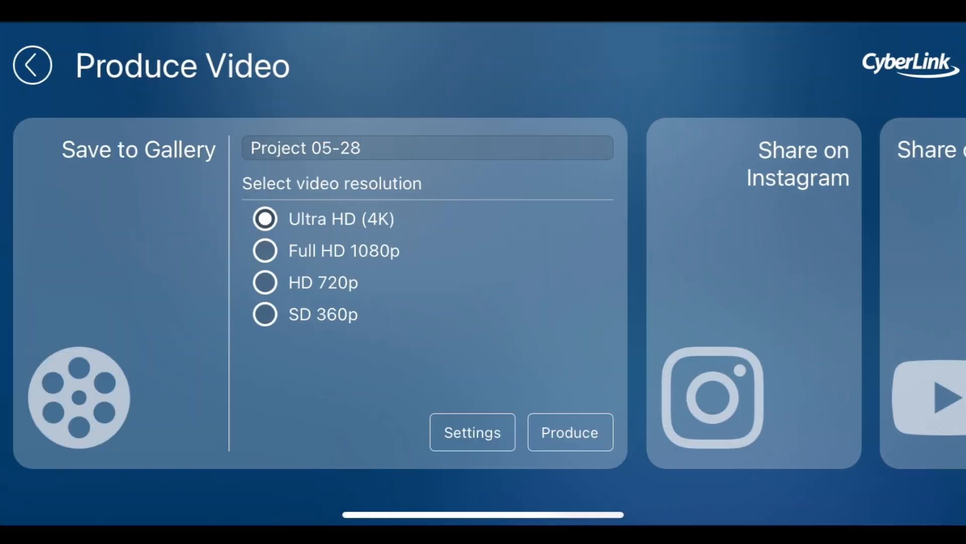
{"action": "left_click", "coordinate": [569, 432]}
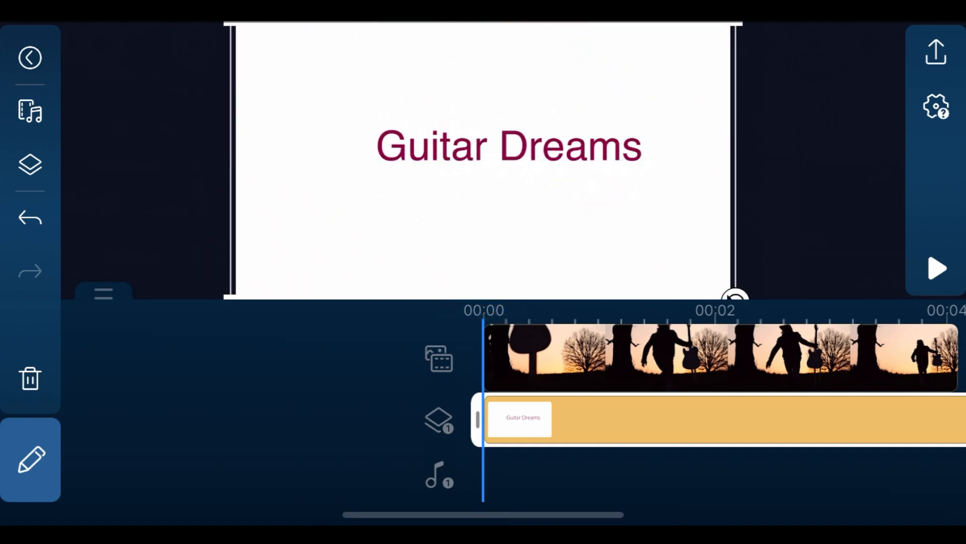
Apply a blending mode and brightness adjustment to the Guitar Dreams overlay.
{"action": "left_click", "coordinate": [27, 467]}
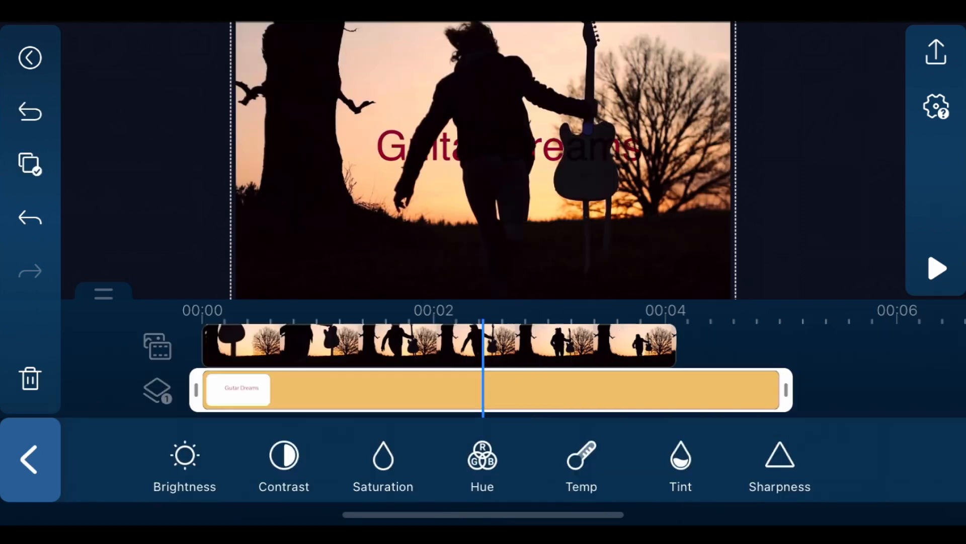
{"action": "left_click", "coordinate": [185, 459]}
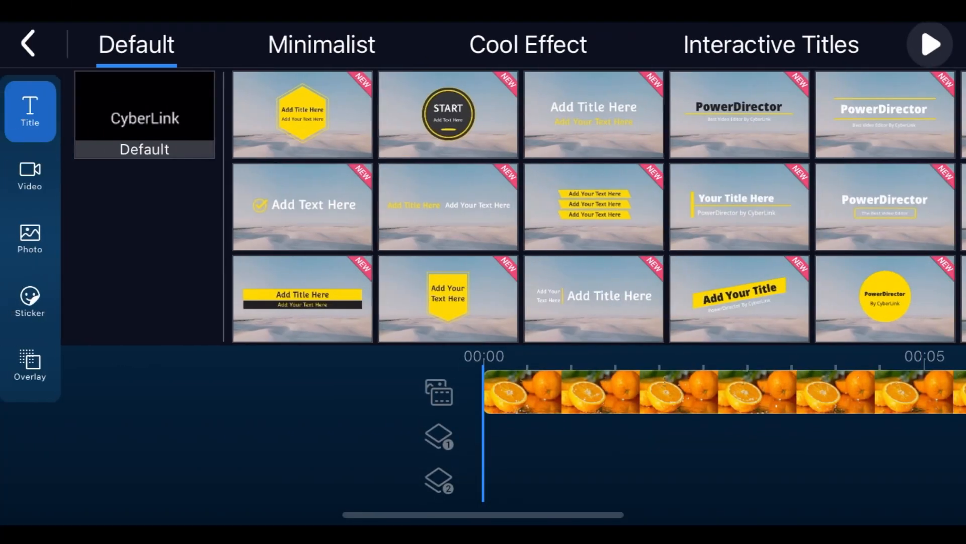
Add a default 'Orange' title over the orange-slices clip and colour it orange.
{"action": "left_click", "coordinate": [145, 113]}
{"action": "type", "text": "Orange"}
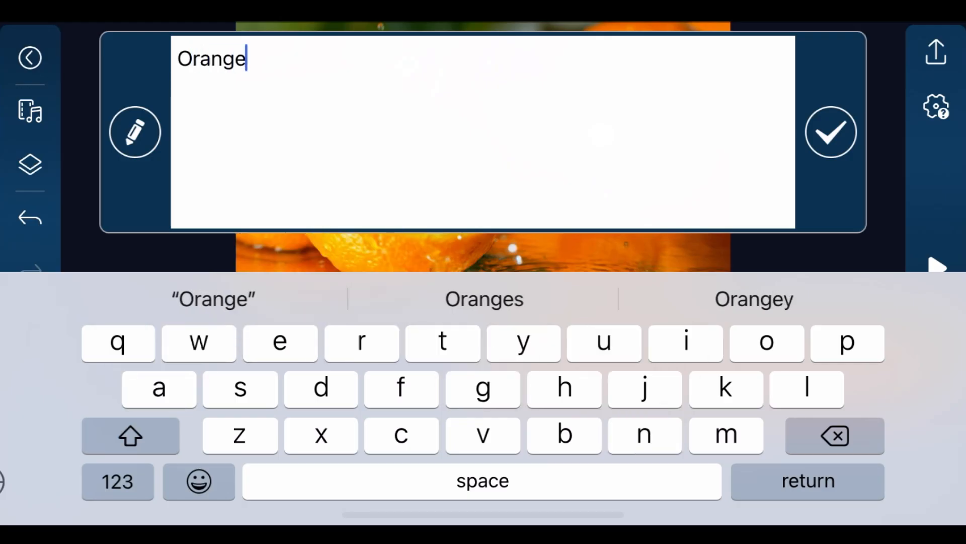
{"action": "left_click", "coordinate": [830, 132]}
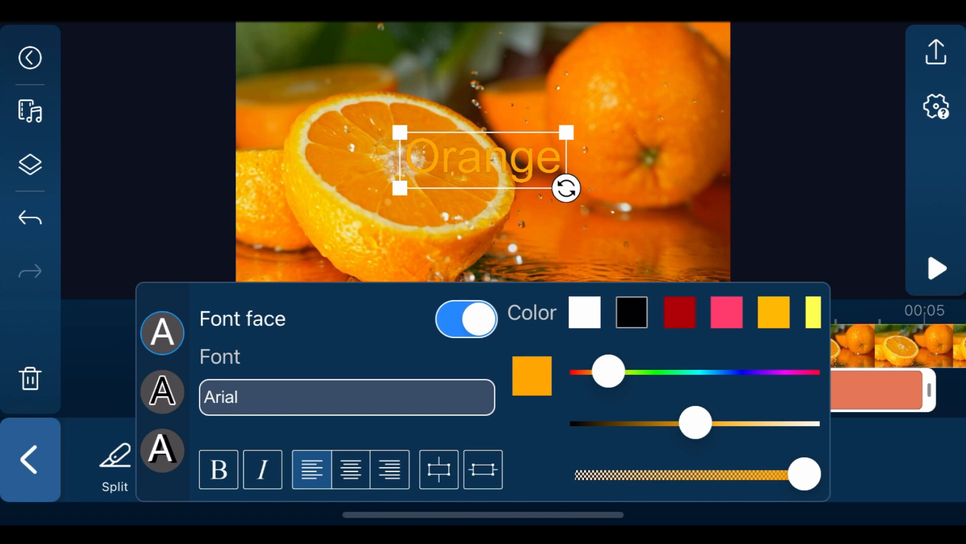
{"action": "left_click", "coordinate": [161, 390]}
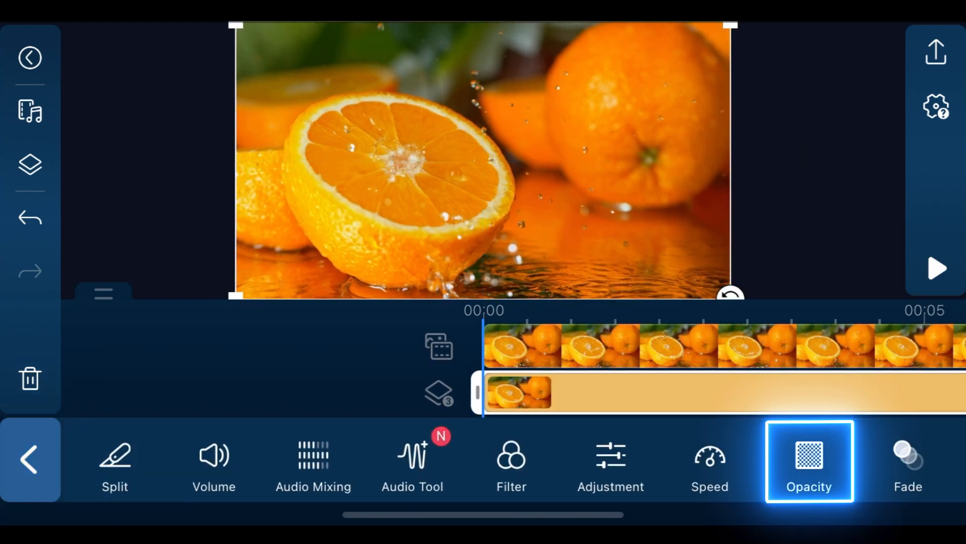
Lower the orange overlay's opacity so the Orange ASMR title shows through.
{"action": "left_click", "coordinate": [809, 461]}
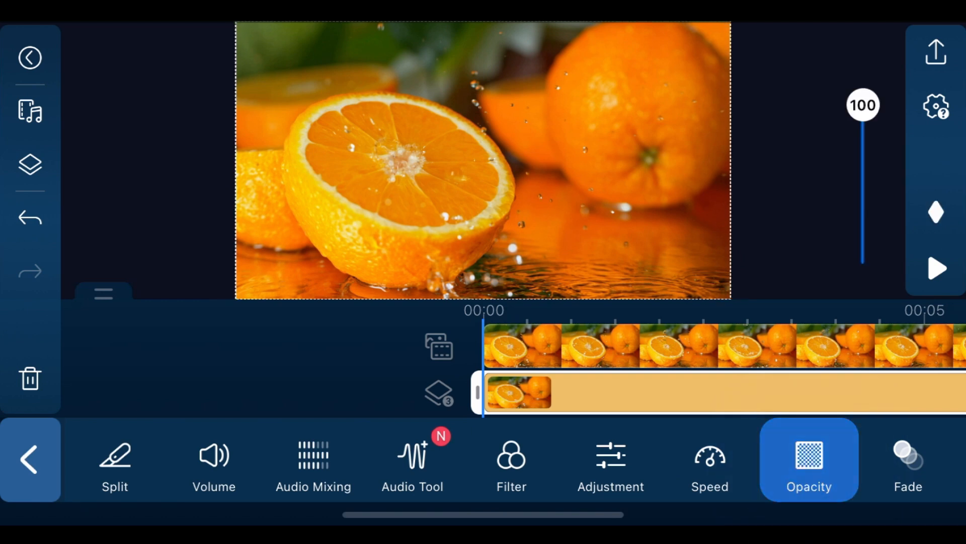
{"action": "left_click_drag", "start_coordinate": [863, 105], "coordinate": [862, 178]}
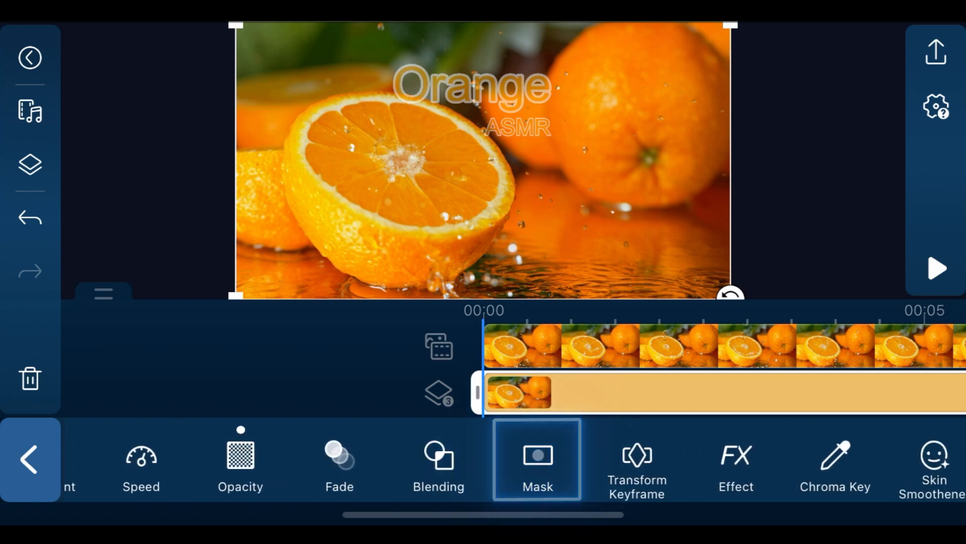
Mask the orange overlay to the fruit, restore 100 opacity, and play the result.
{"action": "left_click", "coordinate": [537, 463]}
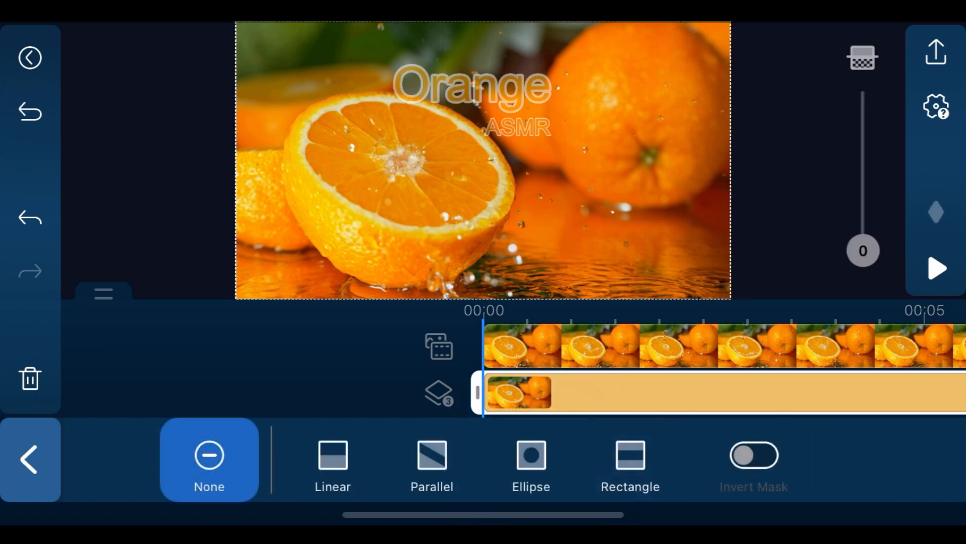
{"action": "left_click", "coordinate": [530, 456]}
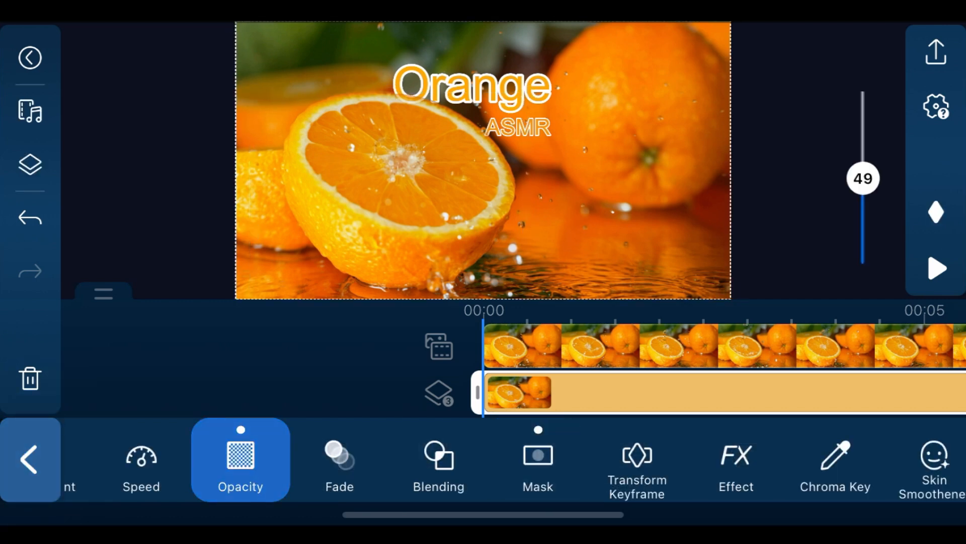
{"action": "left_click_drag", "start_coordinate": [862, 178], "coordinate": [862, 104]}
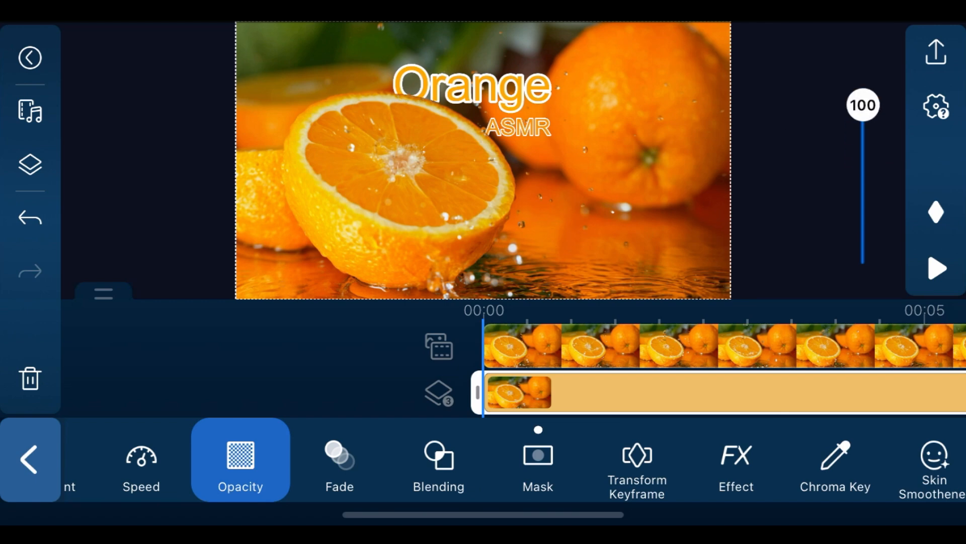
{"action": "left_click", "coordinate": [936, 269]}
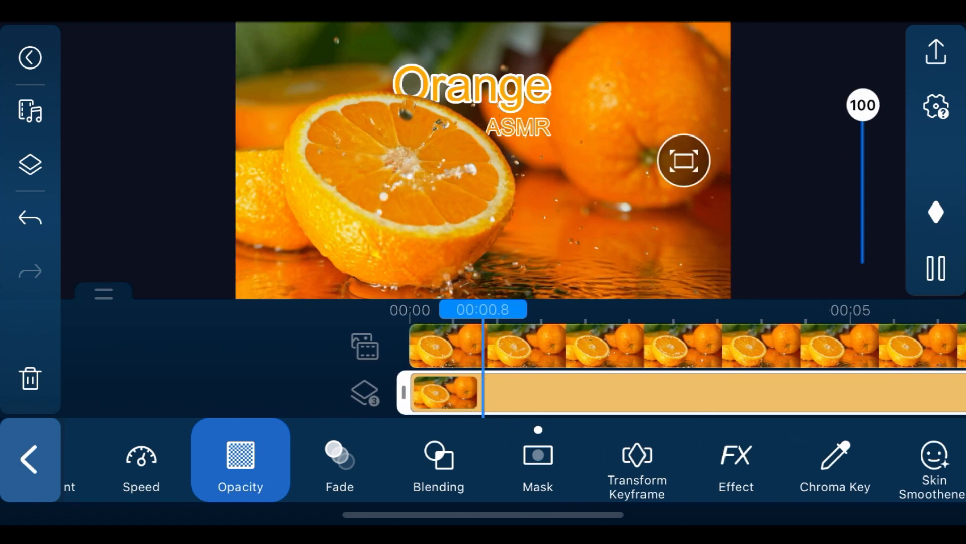